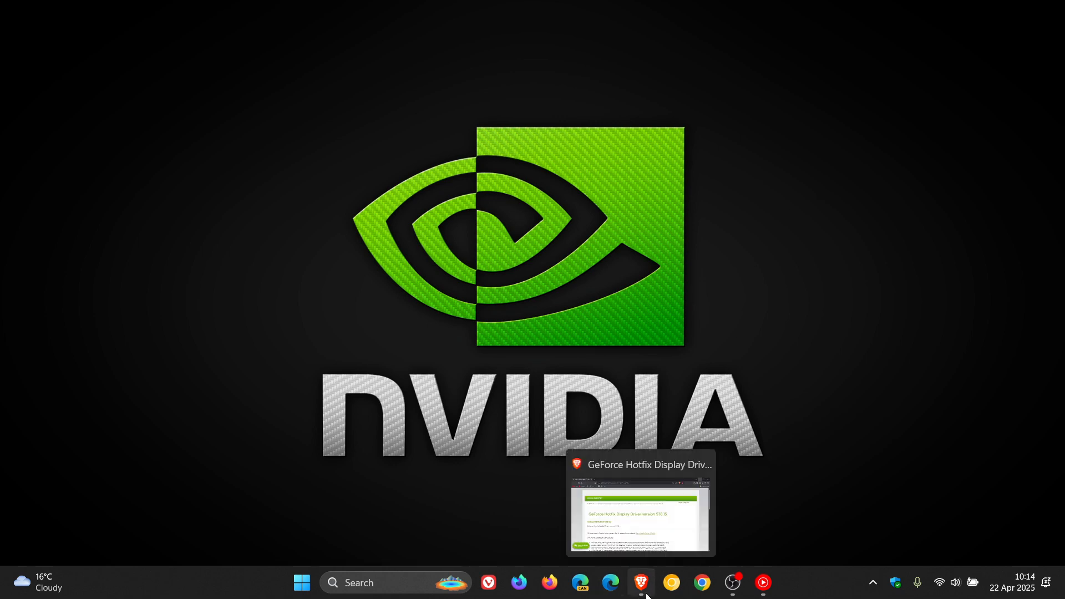
- Restore the GeForce Hotfix Display Driver 576.15 release notes page from the taskbar
click(640, 582)
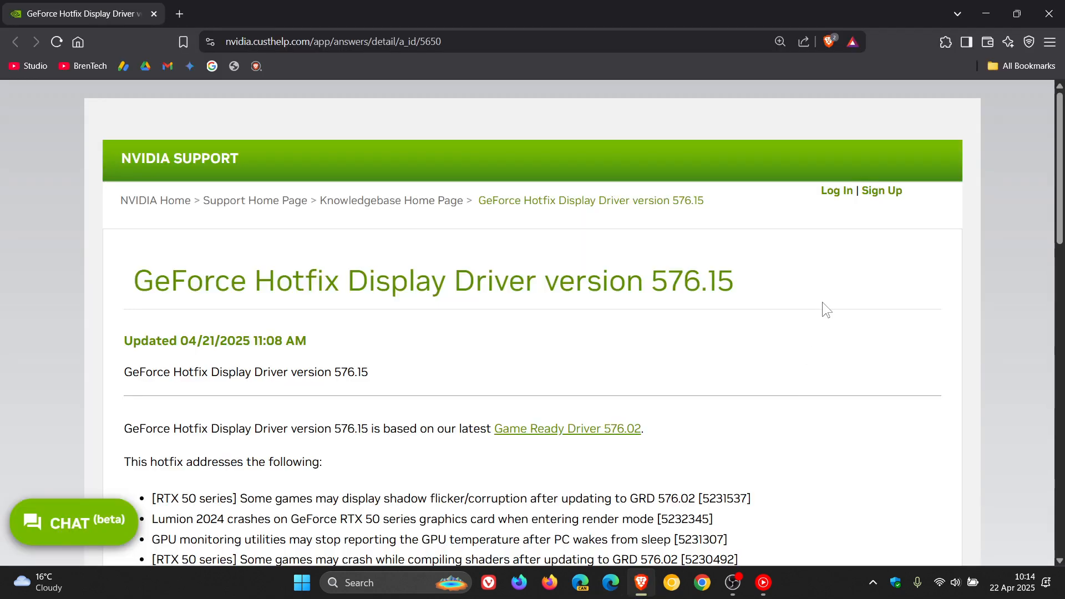
mouse_move(835, 309)
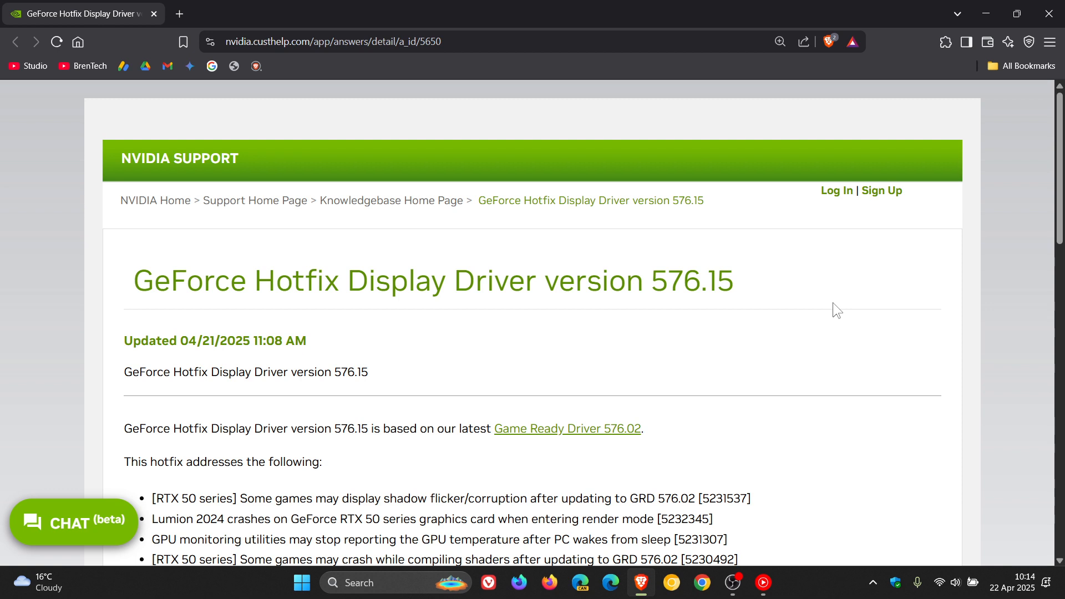
mouse_move(815, 289)
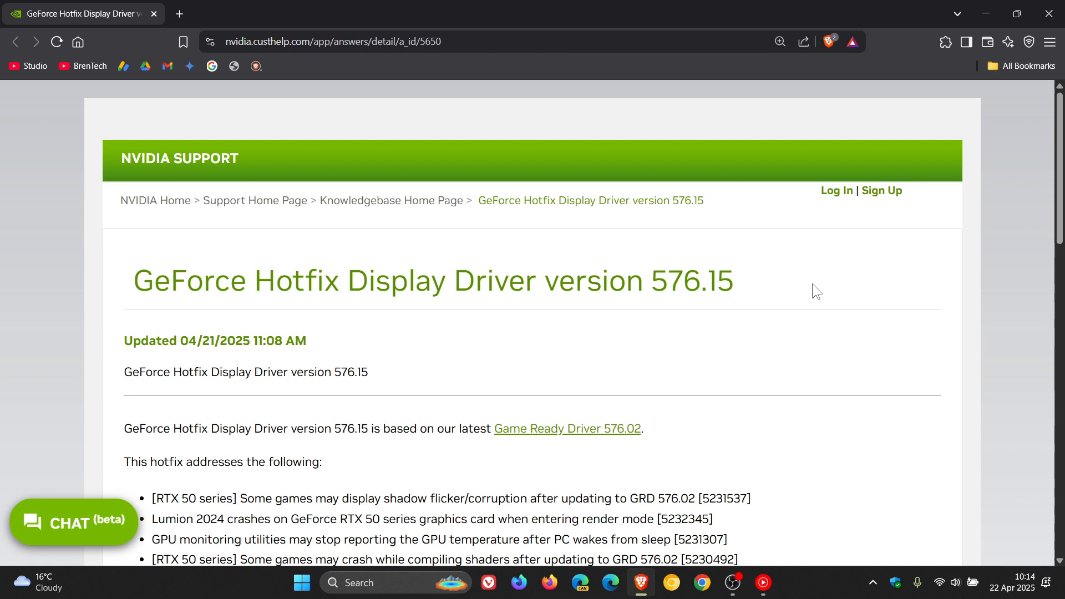
mouse_move(800, 304)
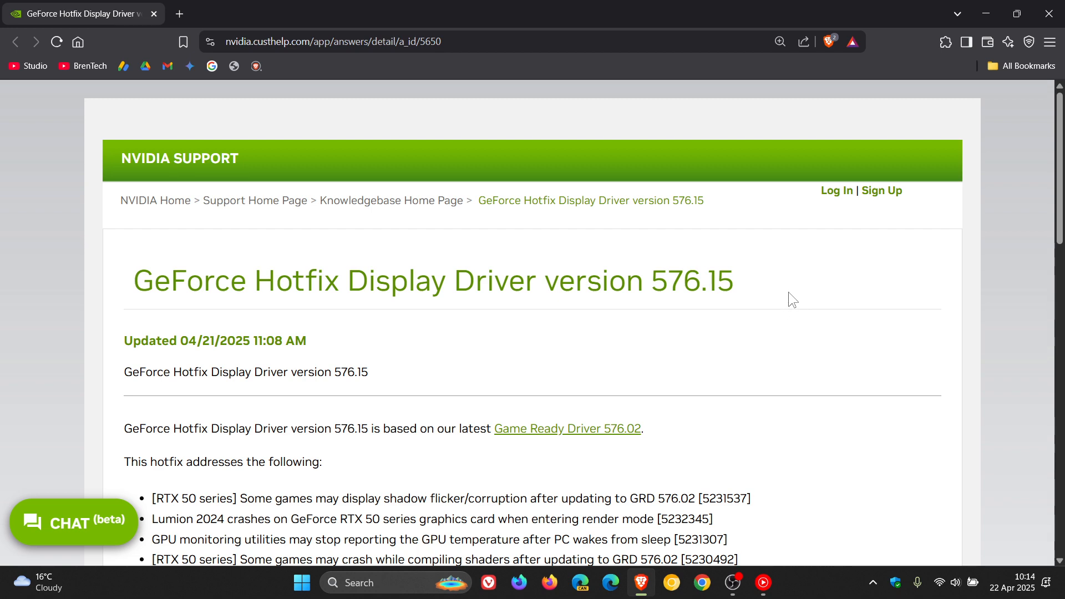
scroll(down, 3)
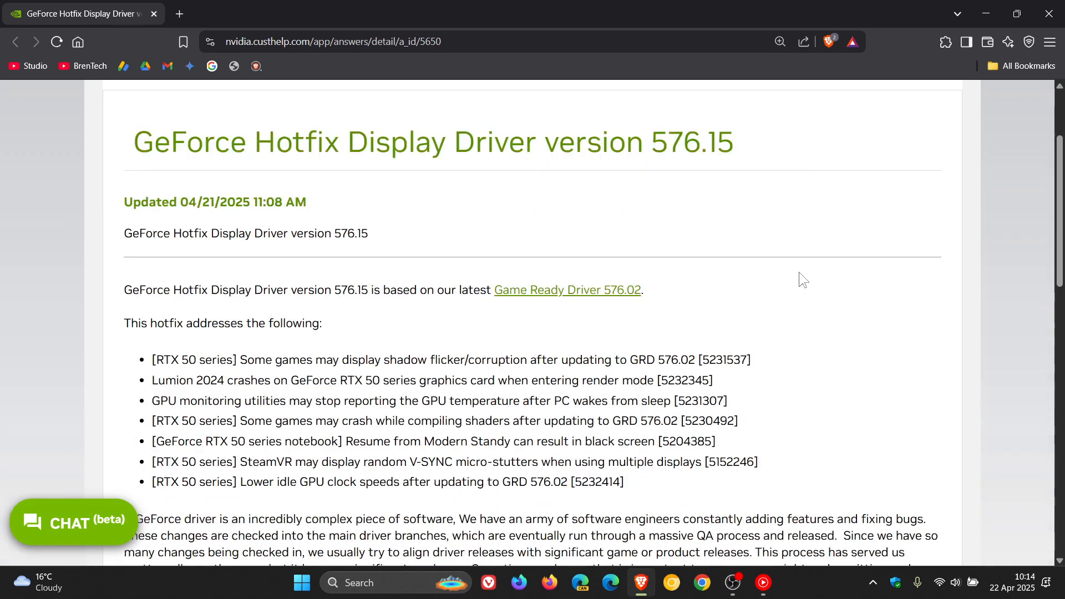
scroll(down, 3)
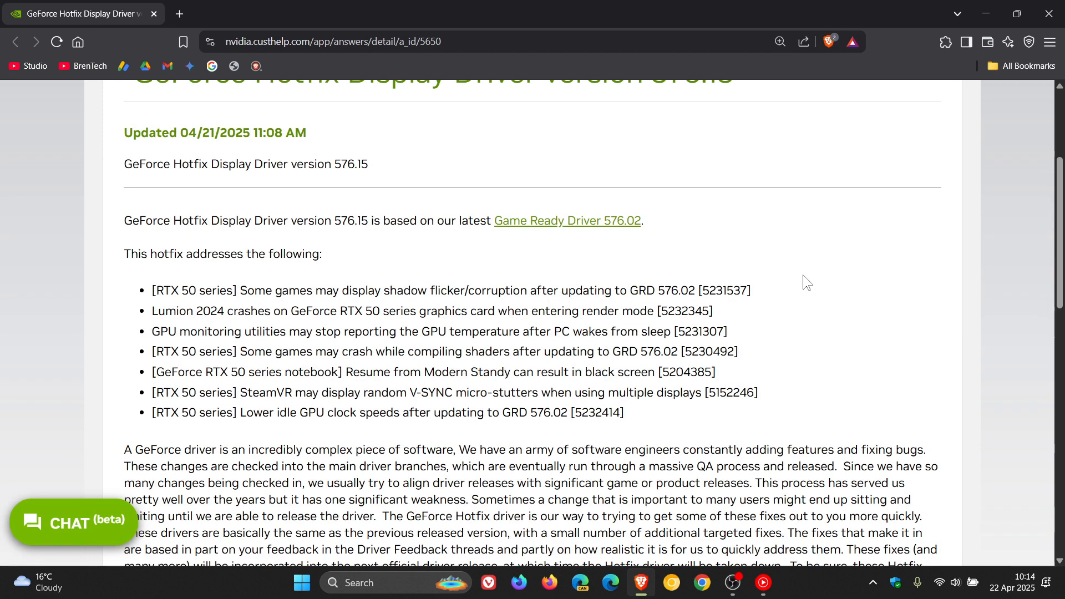
mouse_move(168, 346)
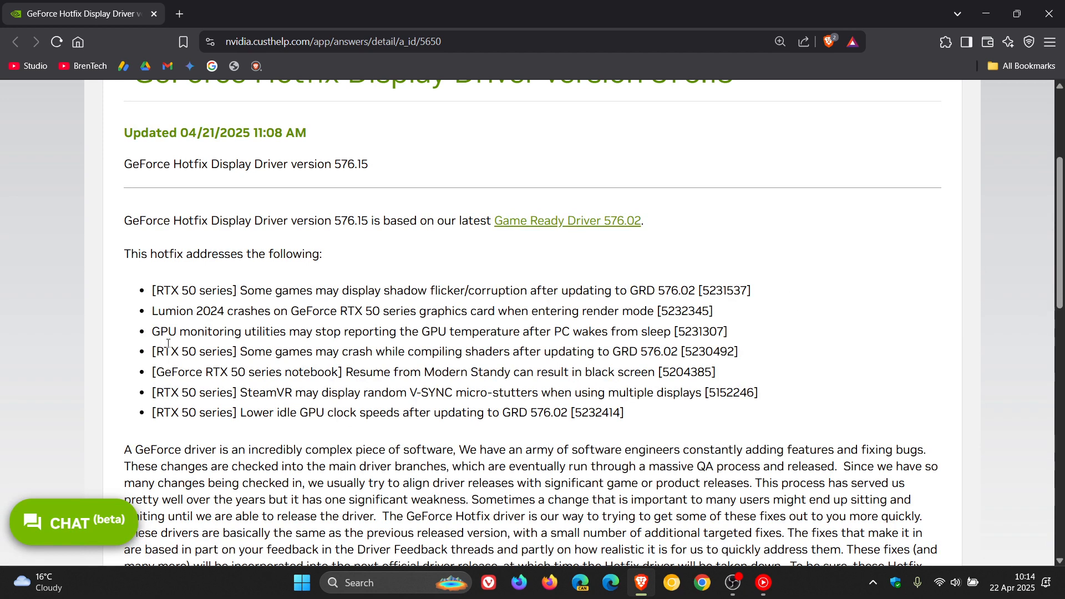
mouse_move(150, 337)
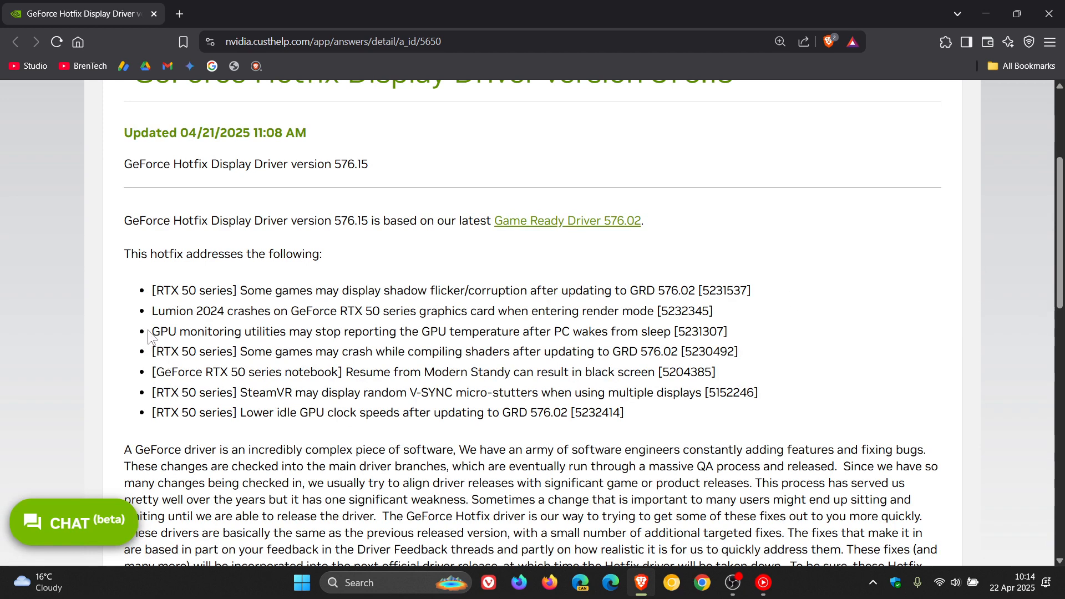
drag(151, 331, 389, 332)
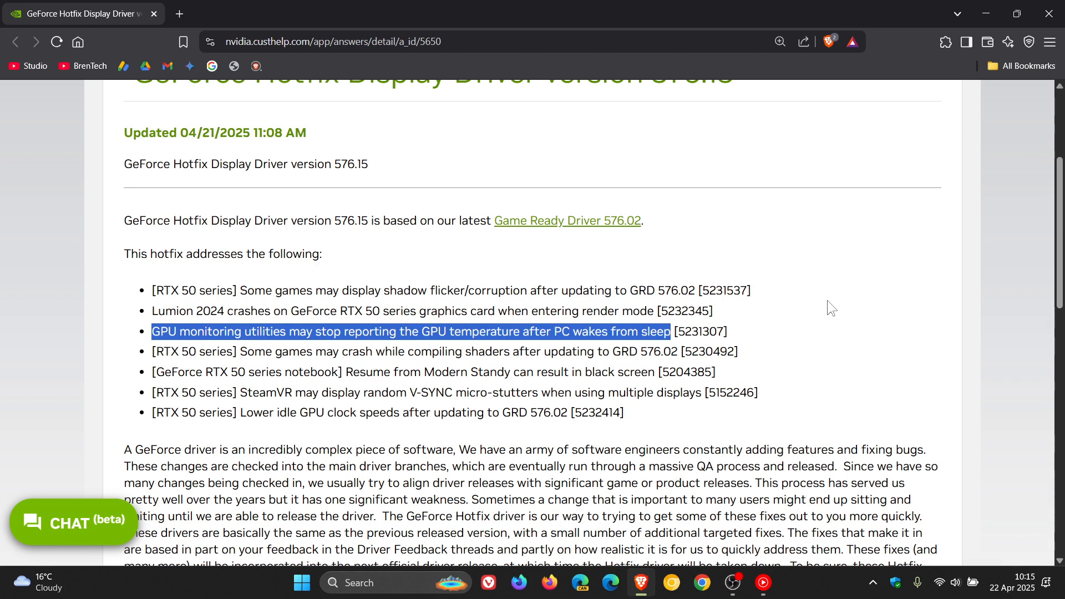
click(518, 354)
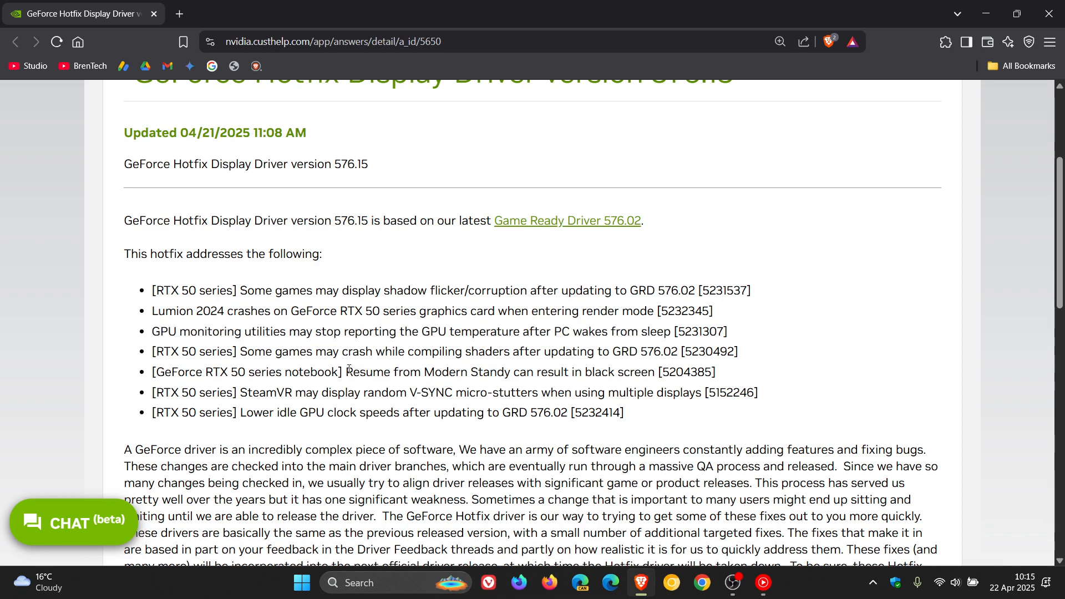
drag(347, 372, 576, 371)
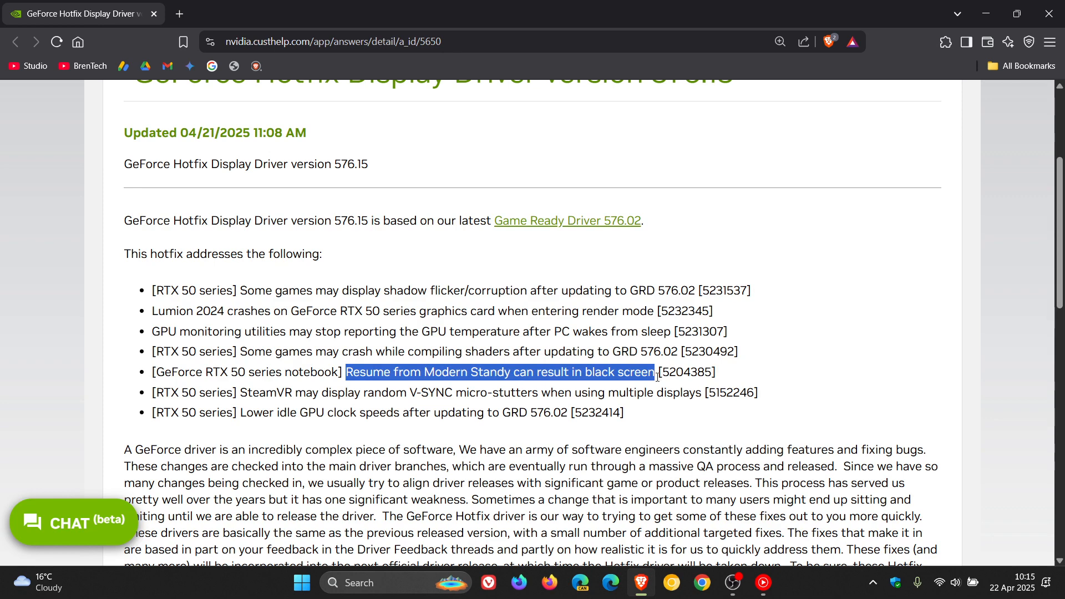
mouse_move(821, 320)
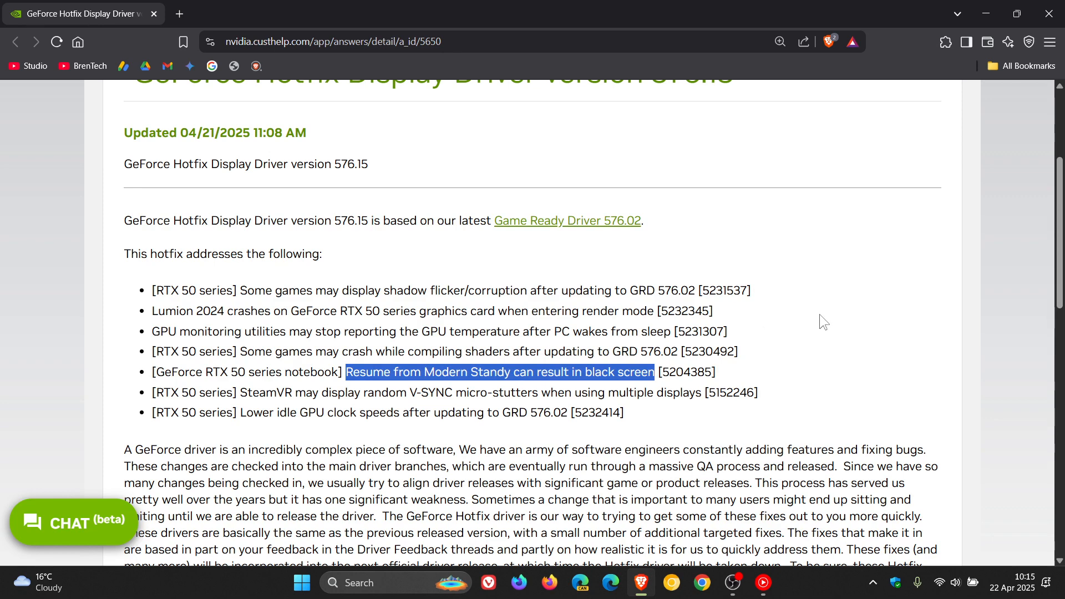
- Select the text of the Lumion 2024 RTX 50 render-mode crash fix bullet
click(822, 321)
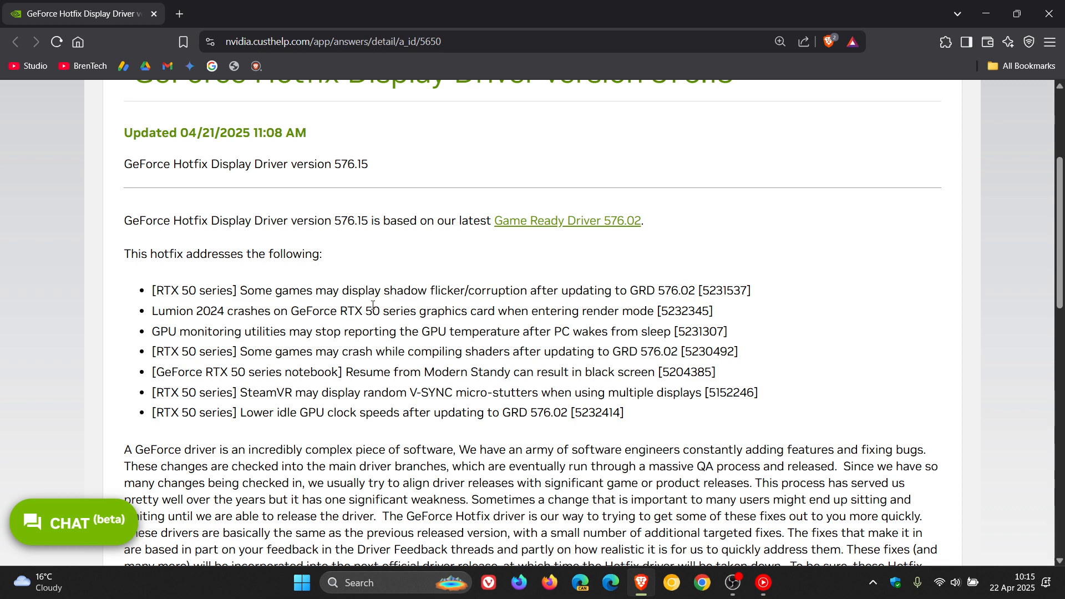
drag(383, 290, 625, 290)
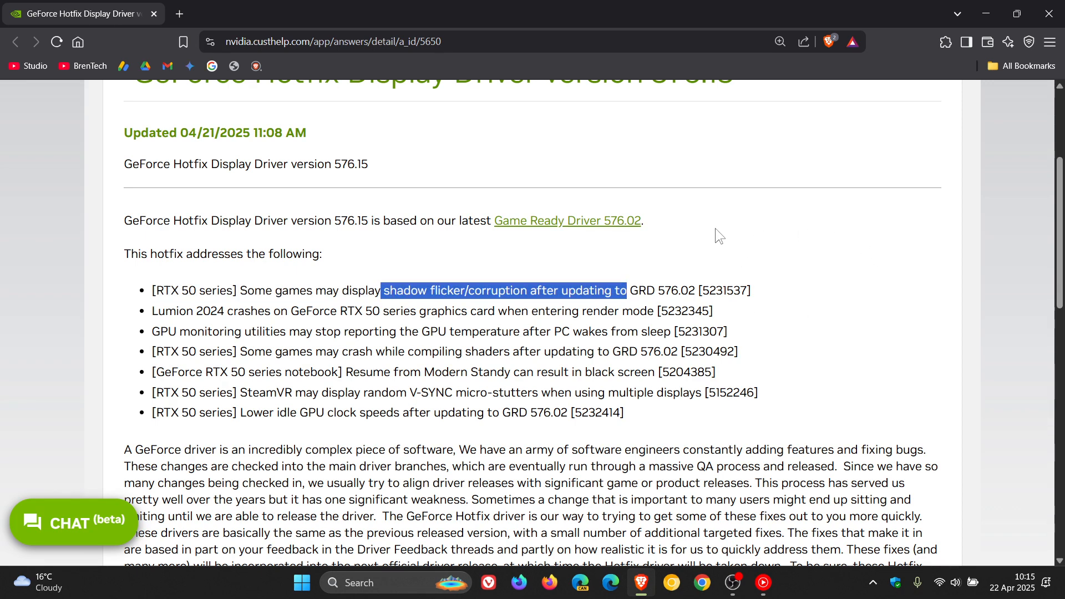
mouse_move(873, 262)
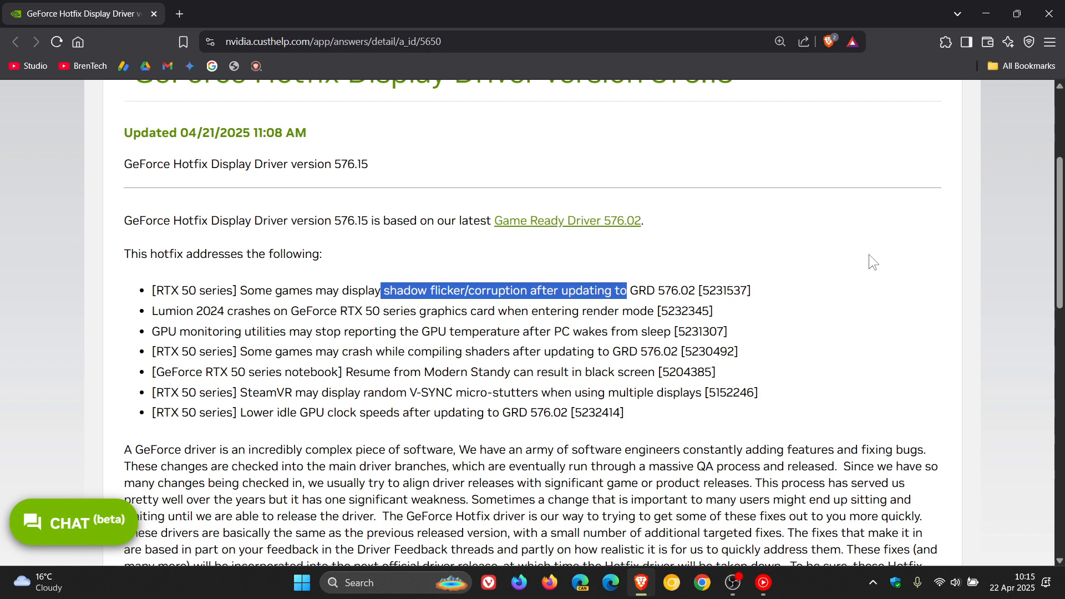
mouse_move(236, 315)
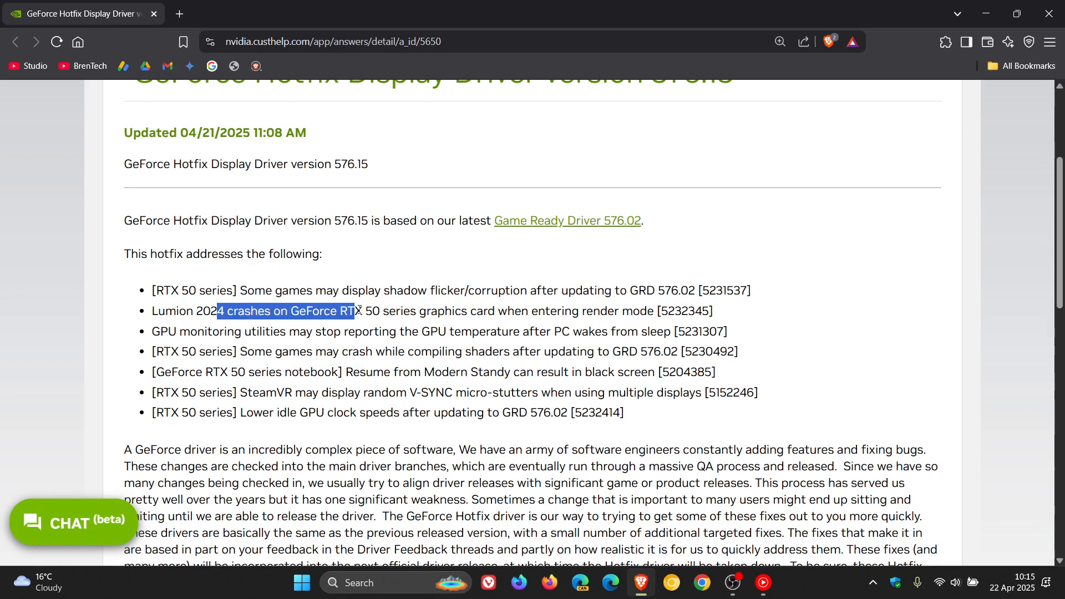
drag(354, 311, 505, 311)
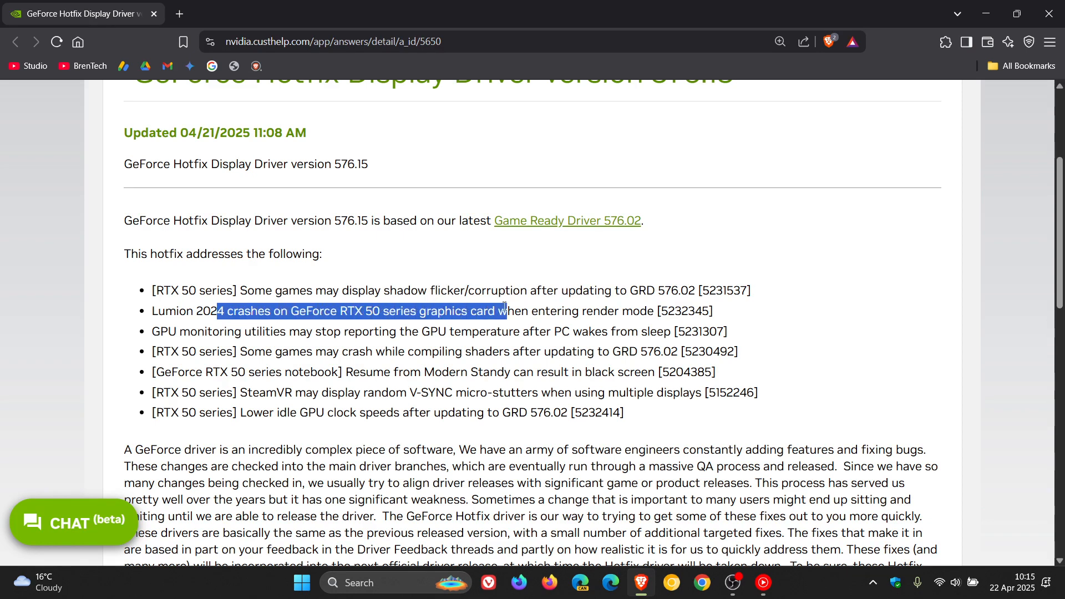
drag(503, 311, 649, 312)
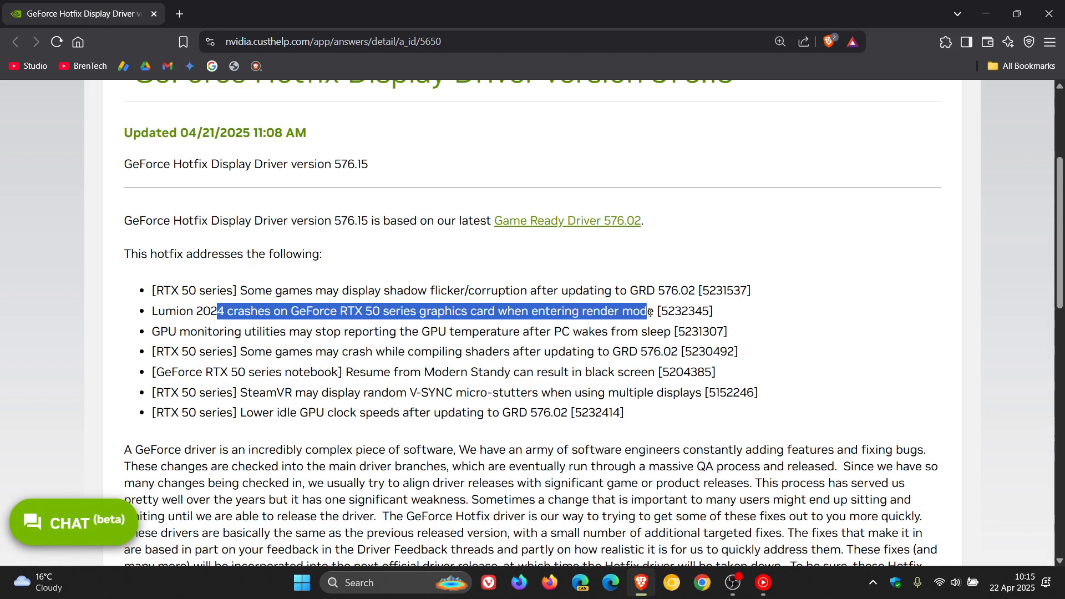
mouse_move(878, 299)
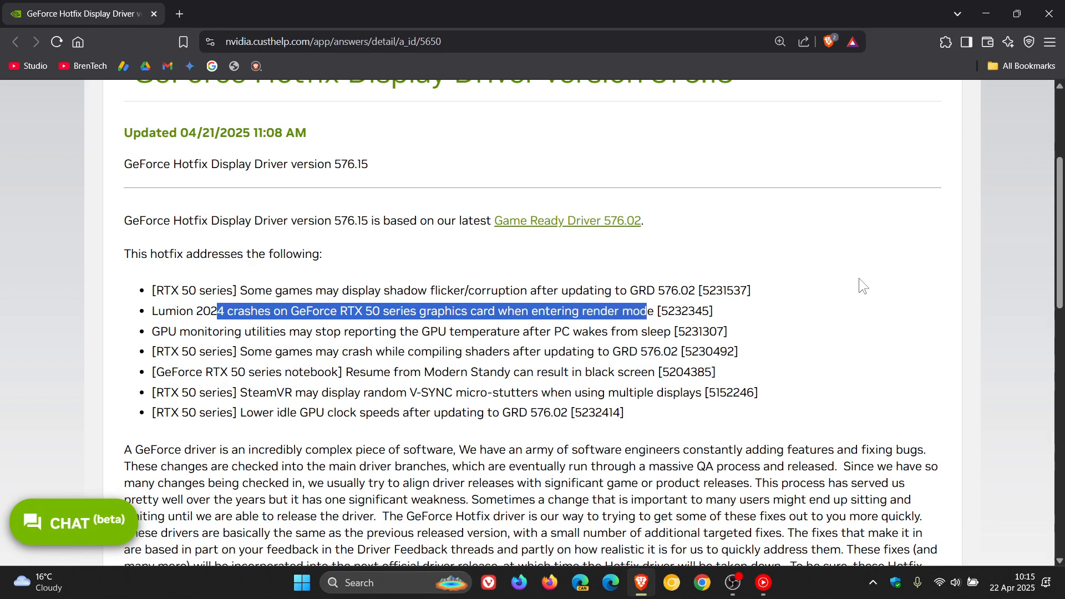
mouse_move(856, 282)
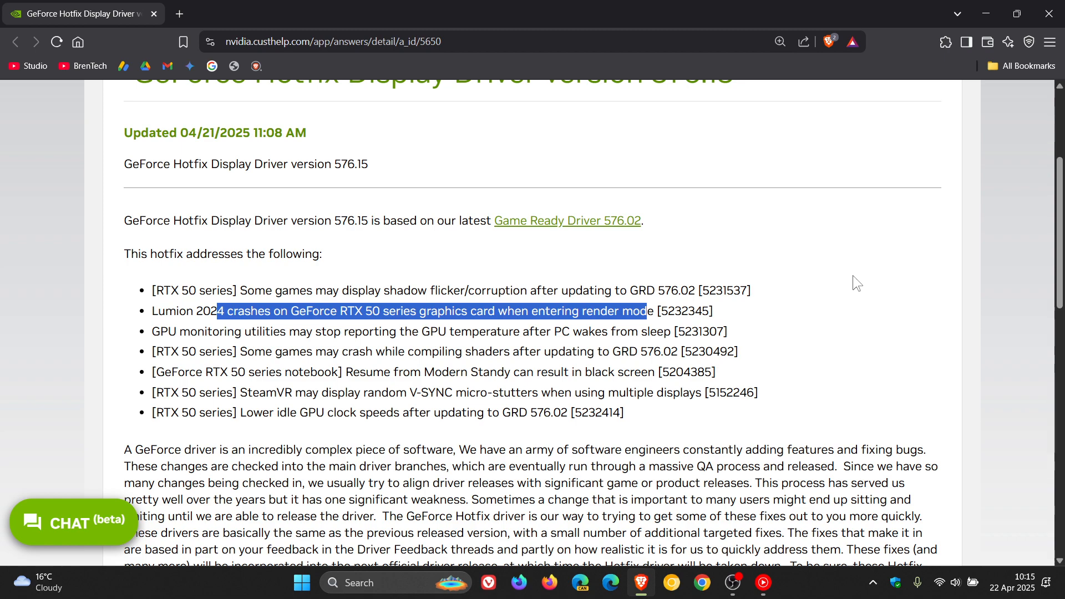
mouse_move(847, 287)
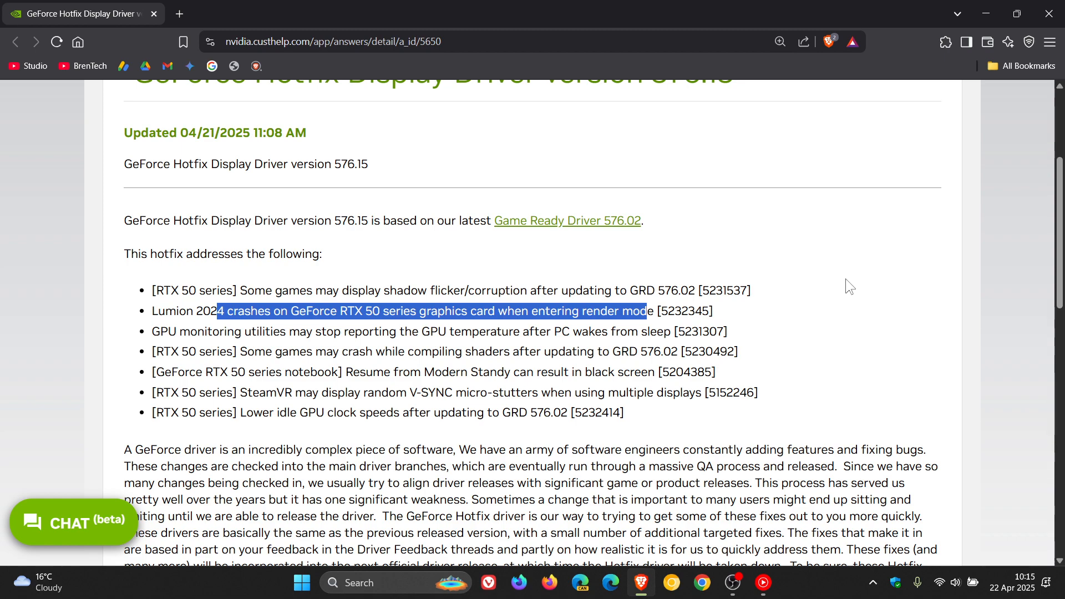
scroll(down, 3)
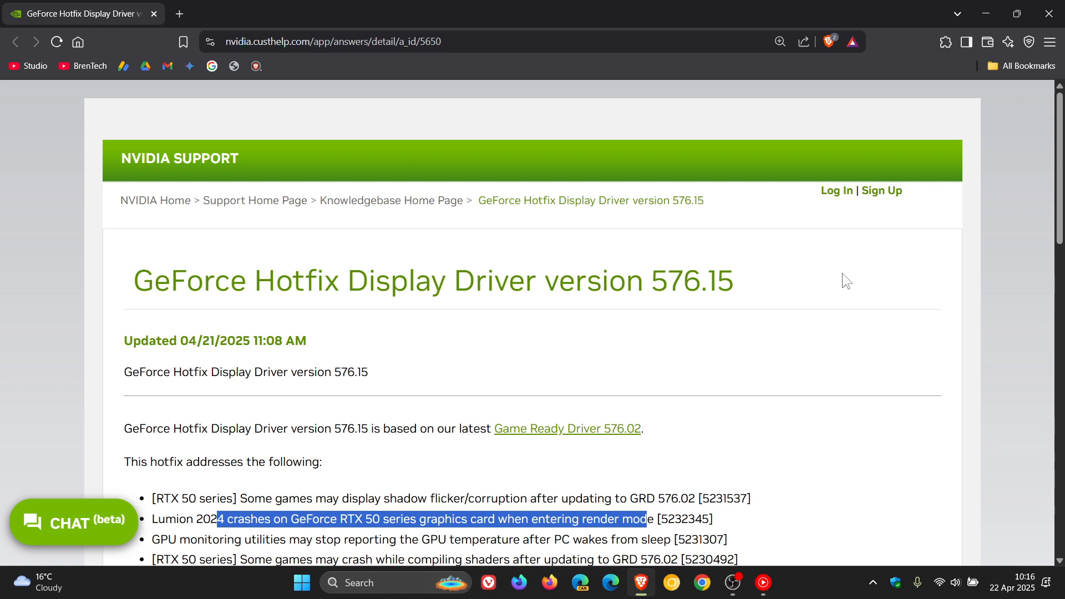
mouse_move(842, 283)
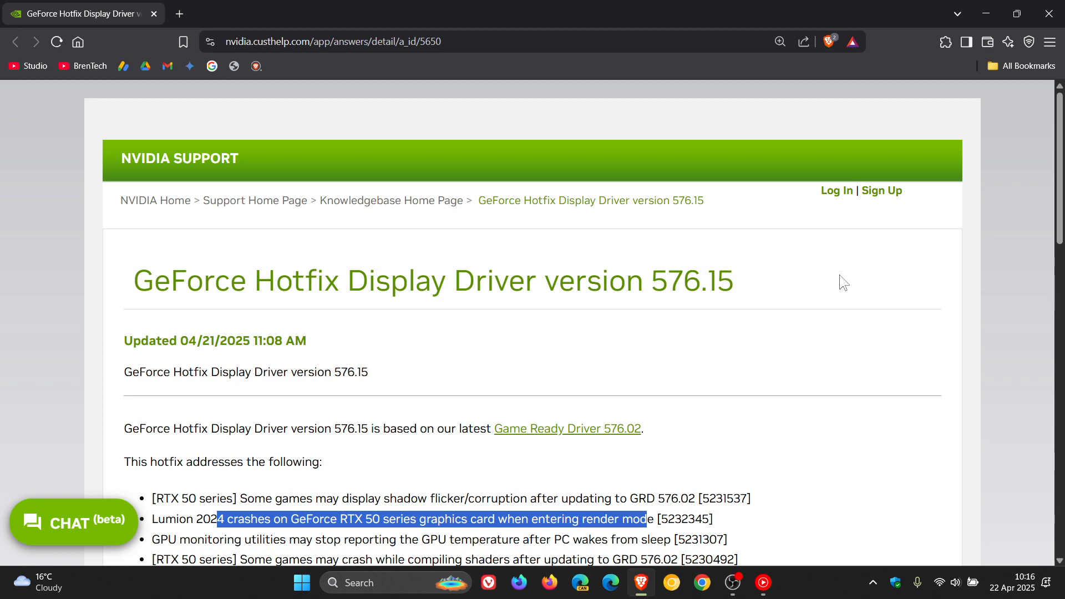
- Deselect the release notes and scroll toward the 'Click here' download paragraph
click(844, 281)
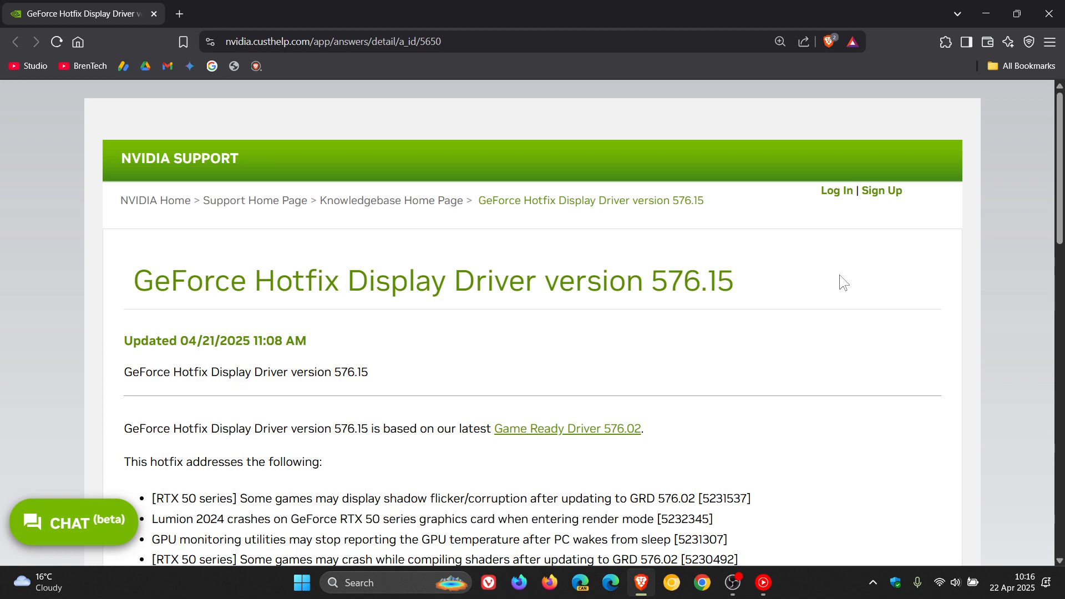
mouse_move(839, 278)
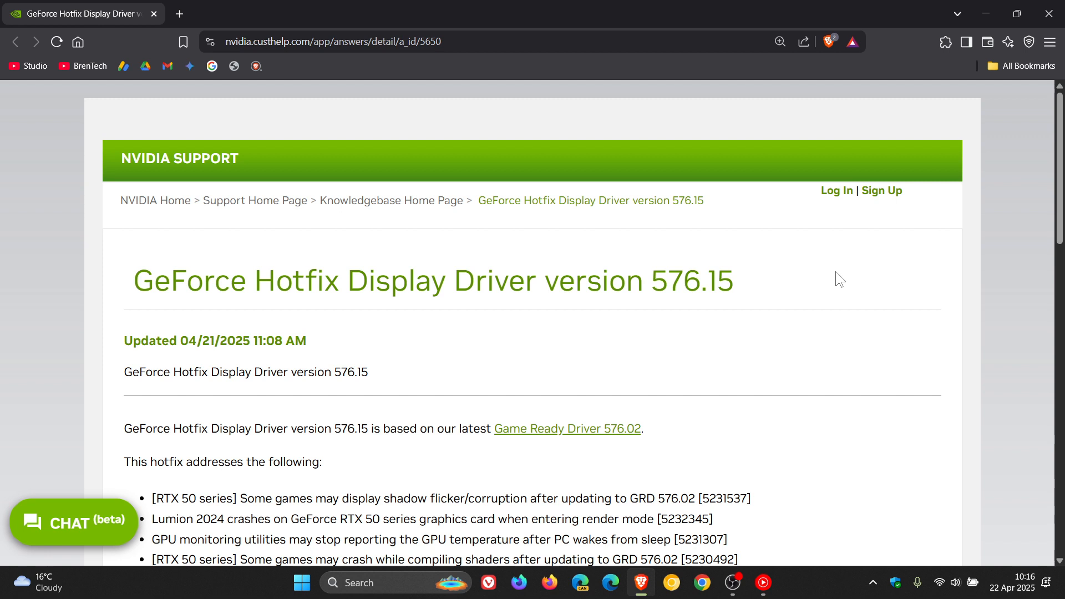
mouse_move(839, 275)
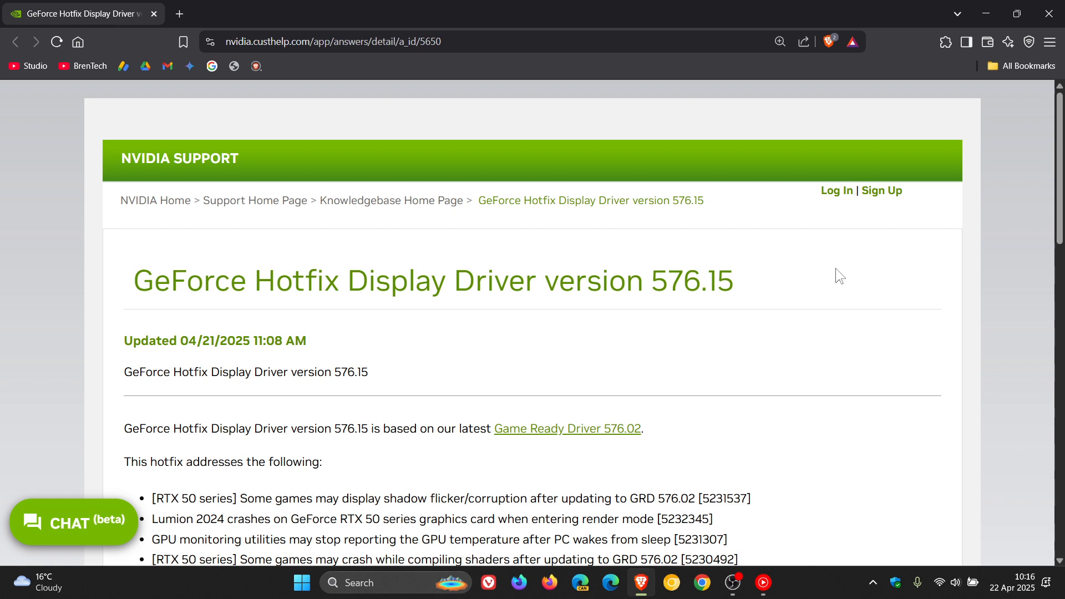
scroll(down, 3)
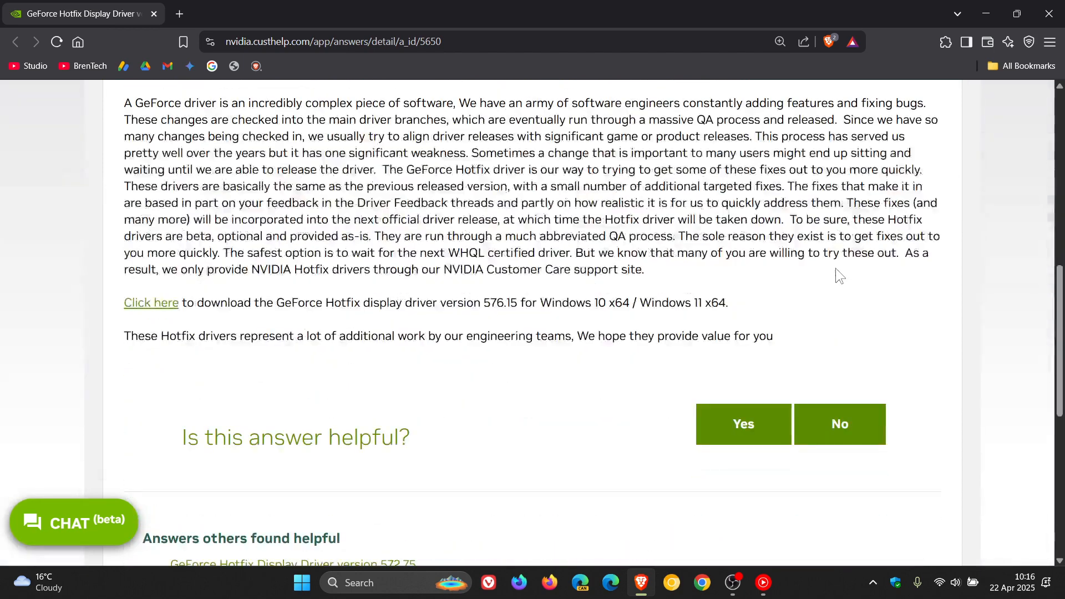
- Open the 576.15 hotfix installer download, then cancel the save dialog
scroll(down, 3)
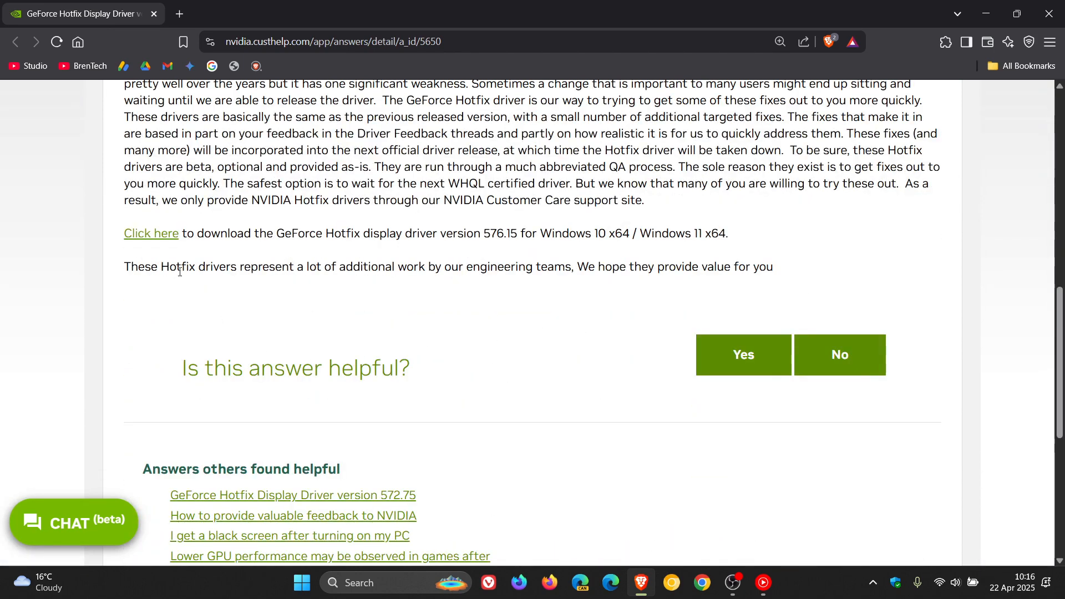
click(151, 233)
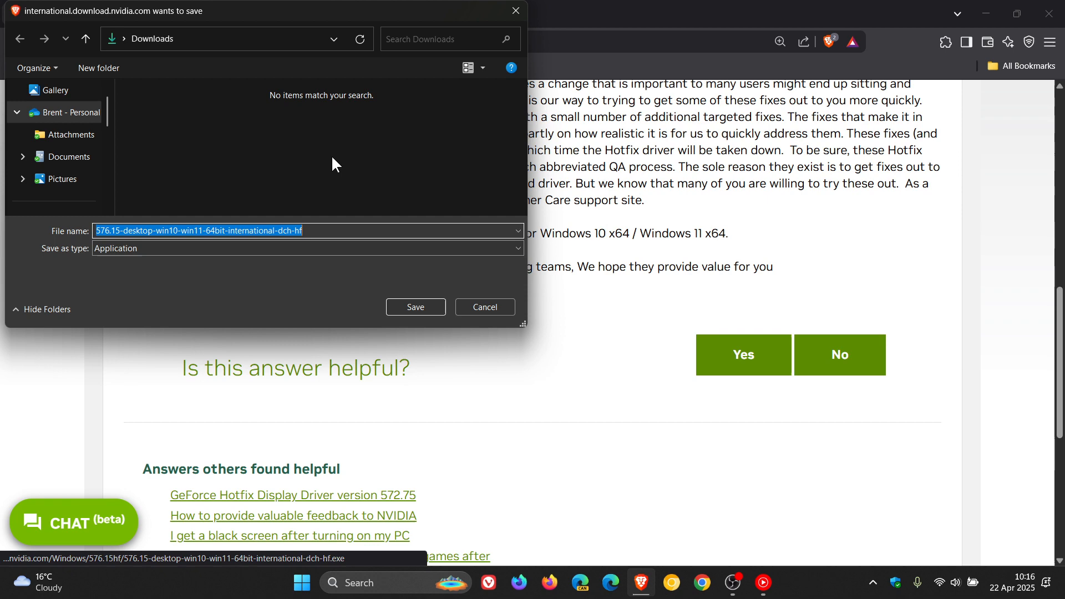
mouse_move(483, 310)
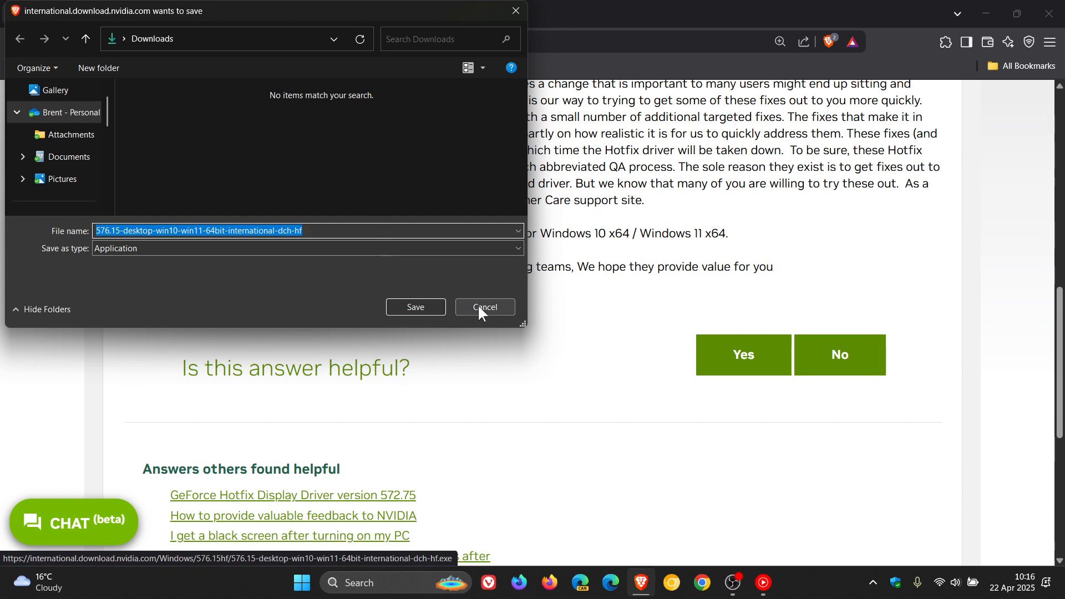
click(485, 306)
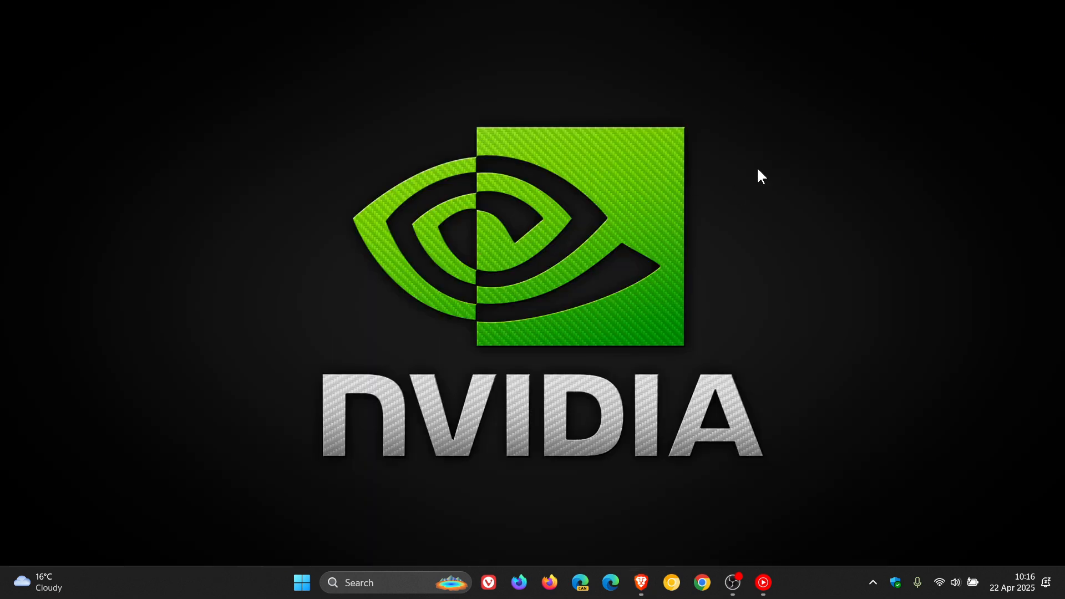
mouse_move(738, 174)
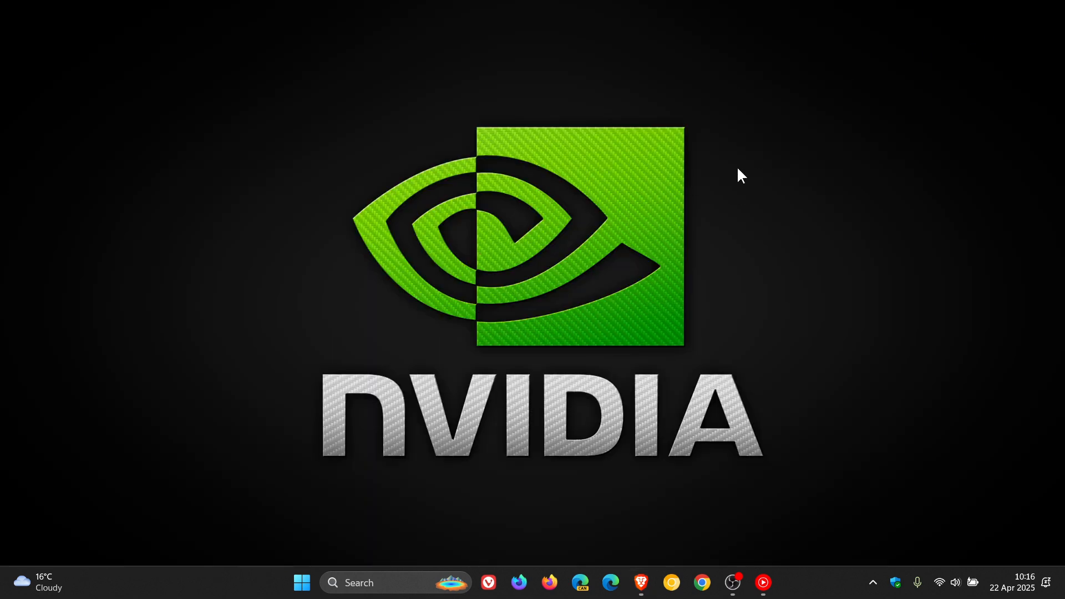